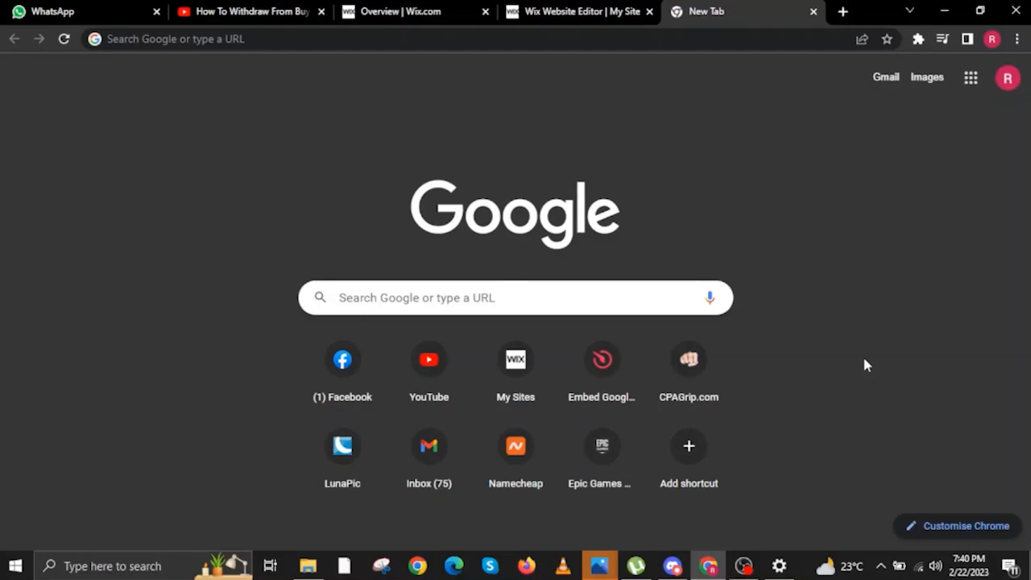
{"action": "mouse_move", "coordinate": [455, 143]}
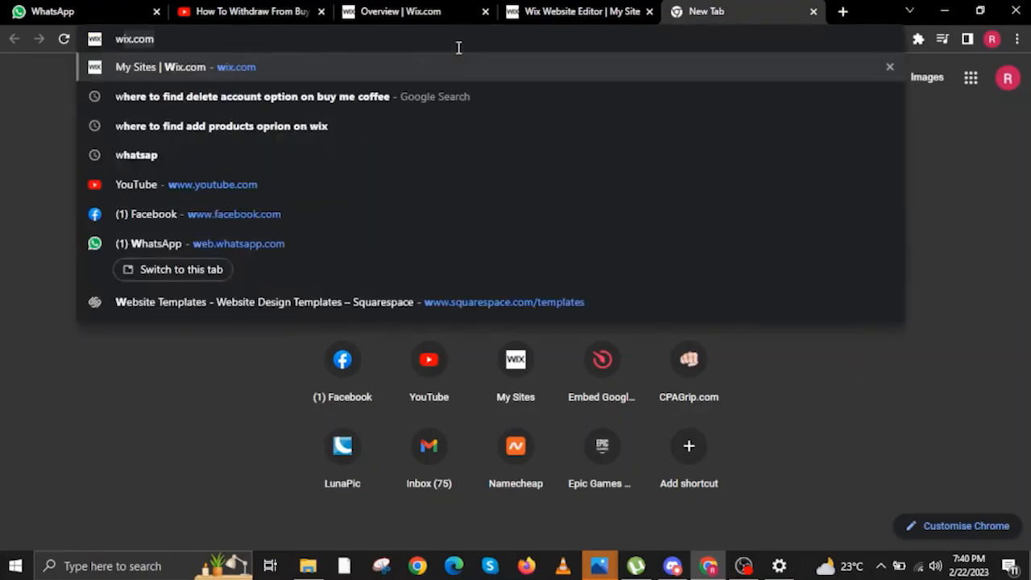
{"action": "type", "text": "www.buy"}
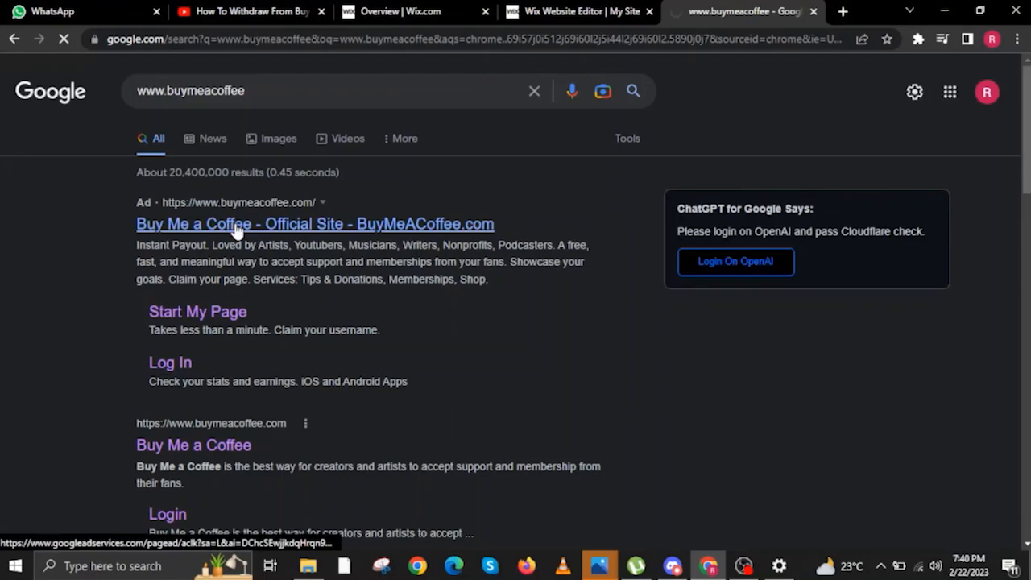
Open the Buy Me a Coffee site and choose Continue with Facebook on its login page.
{"action": "left_click", "coordinate": [315, 224]}
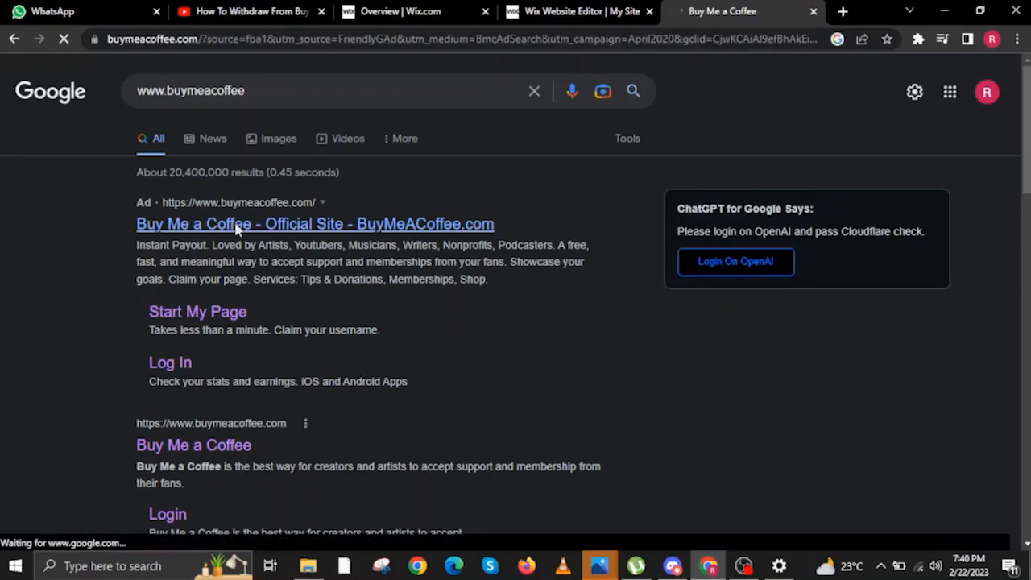
{"action": "left_click", "coordinate": [315, 223]}
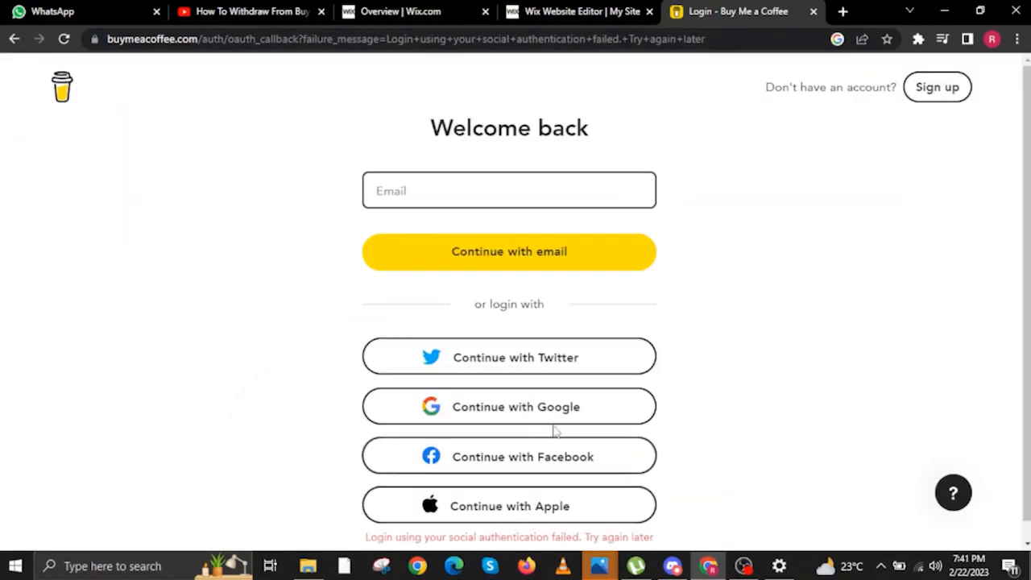
{"action": "left_click", "coordinate": [508, 456]}
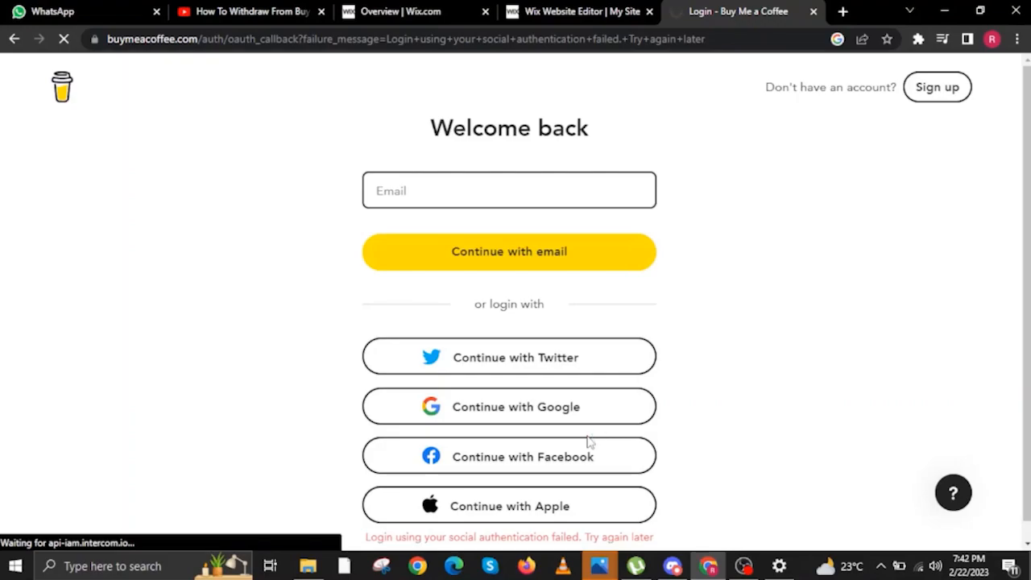
{"action": "left_click", "coordinate": [508, 455]}
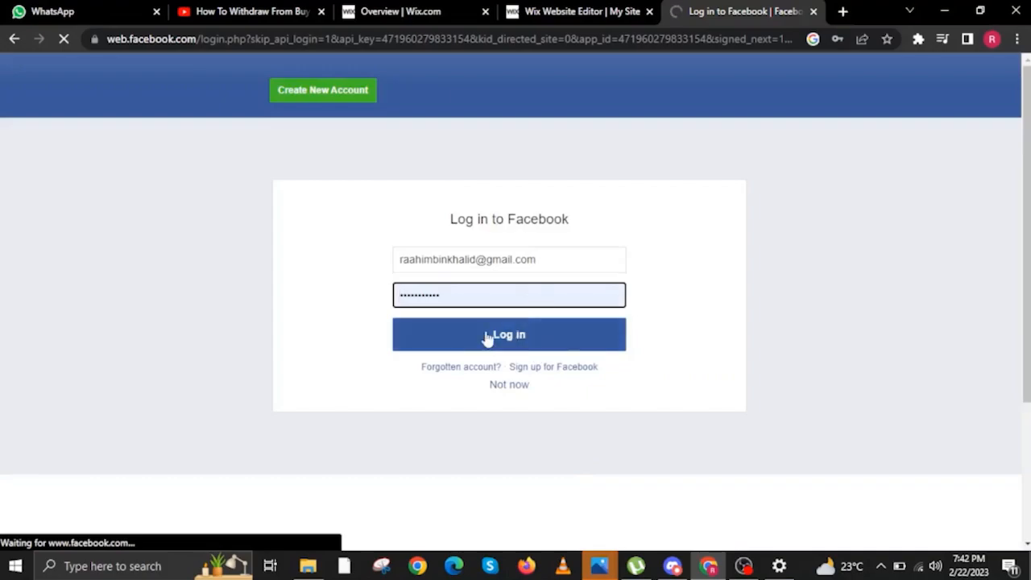
Log in to Facebook and approve Buy Me a Coffee's access to the profile.
{"action": "left_click", "coordinate": [508, 334]}
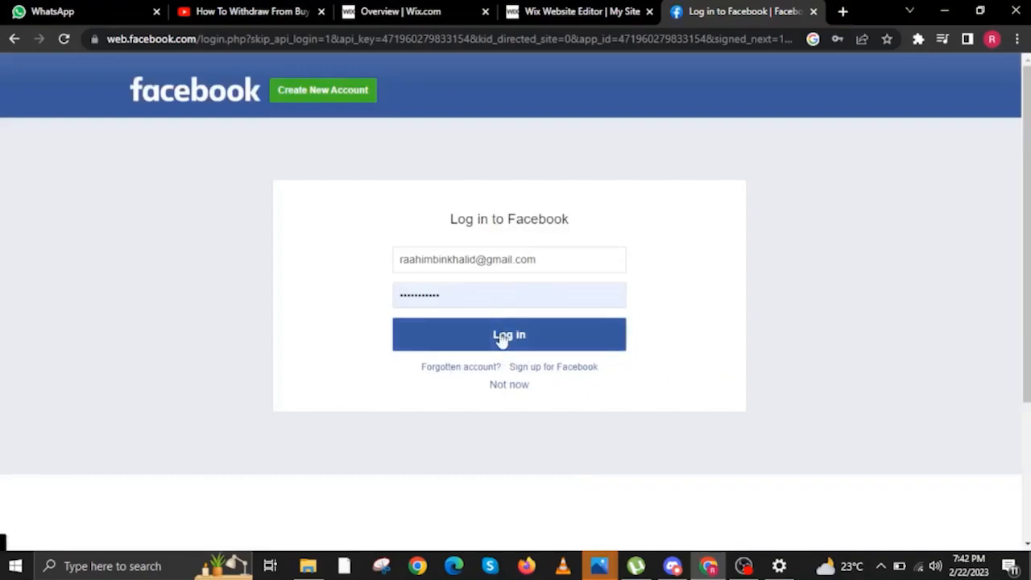
{"action": "left_click", "coordinate": [508, 335]}
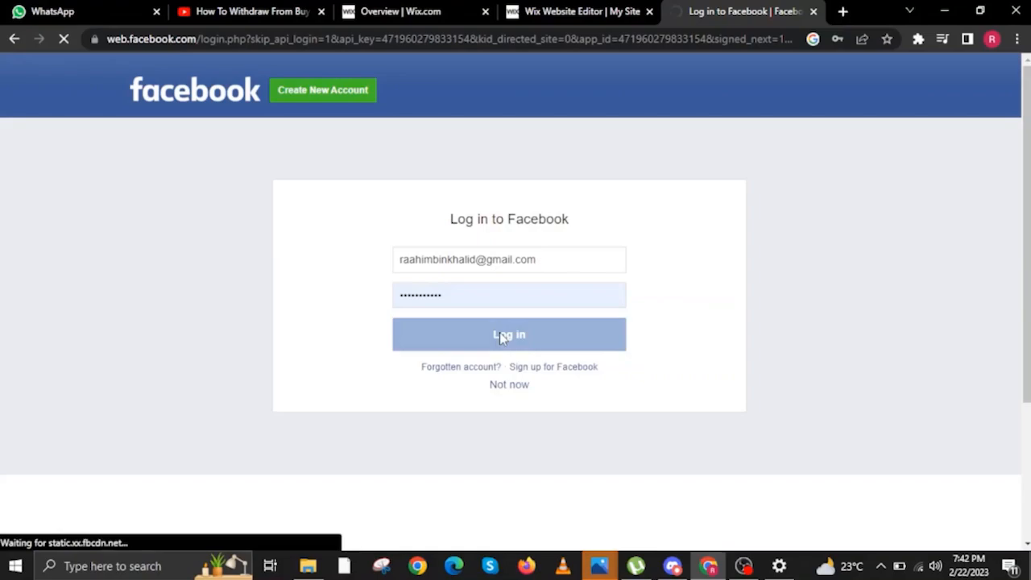
{"action": "left_click", "coordinate": [508, 334]}
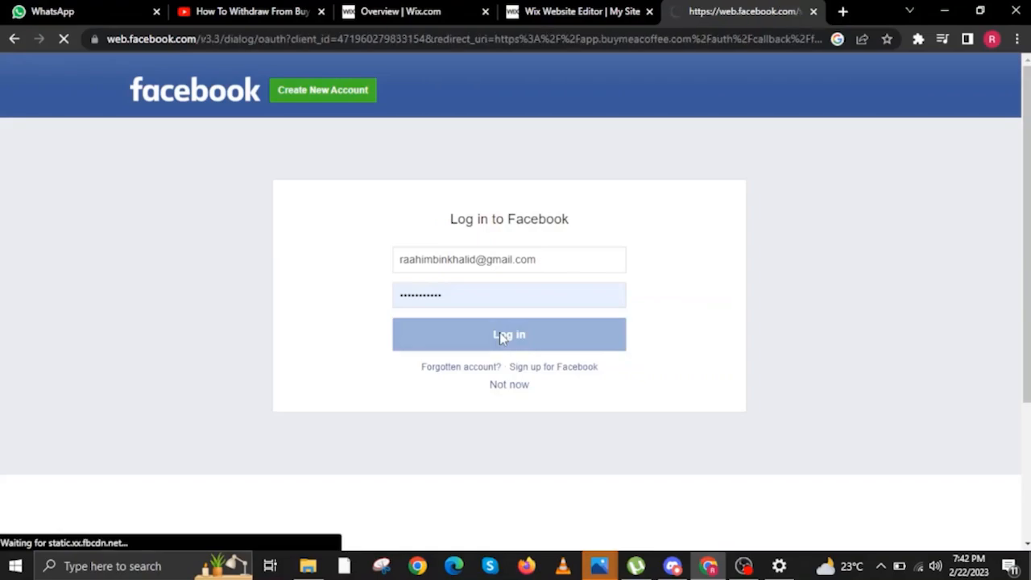
{"action": "left_click", "coordinate": [508, 335]}
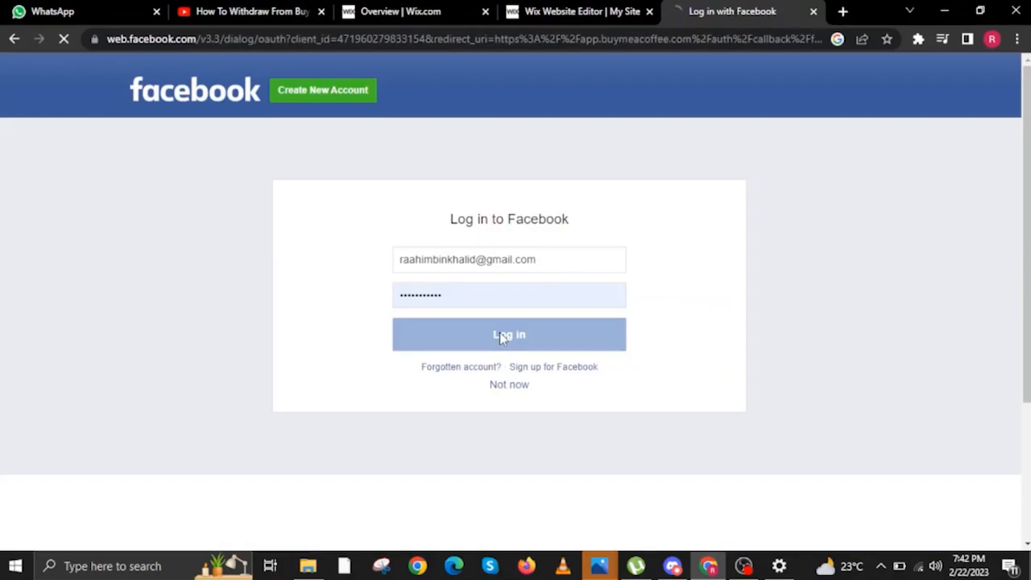
{"action": "left_click", "coordinate": [508, 334]}
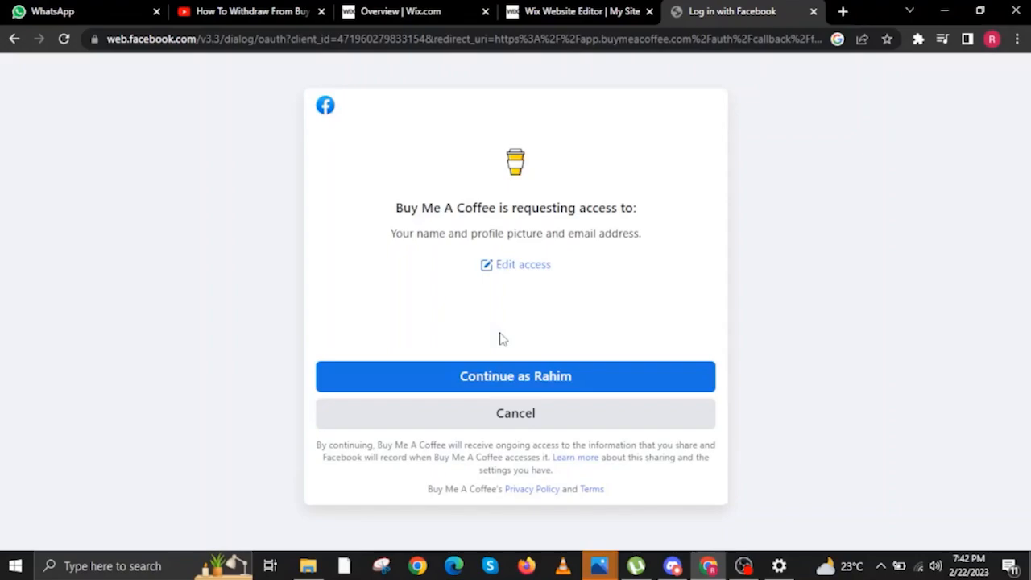
{"action": "mouse_move", "coordinate": [529, 379]}
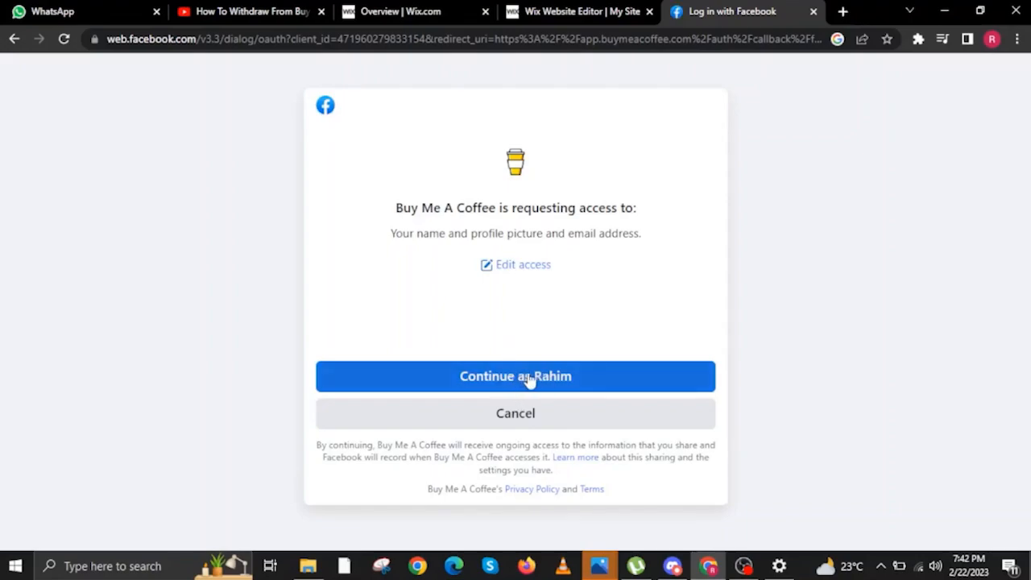
{"action": "left_click", "coordinate": [516, 376]}
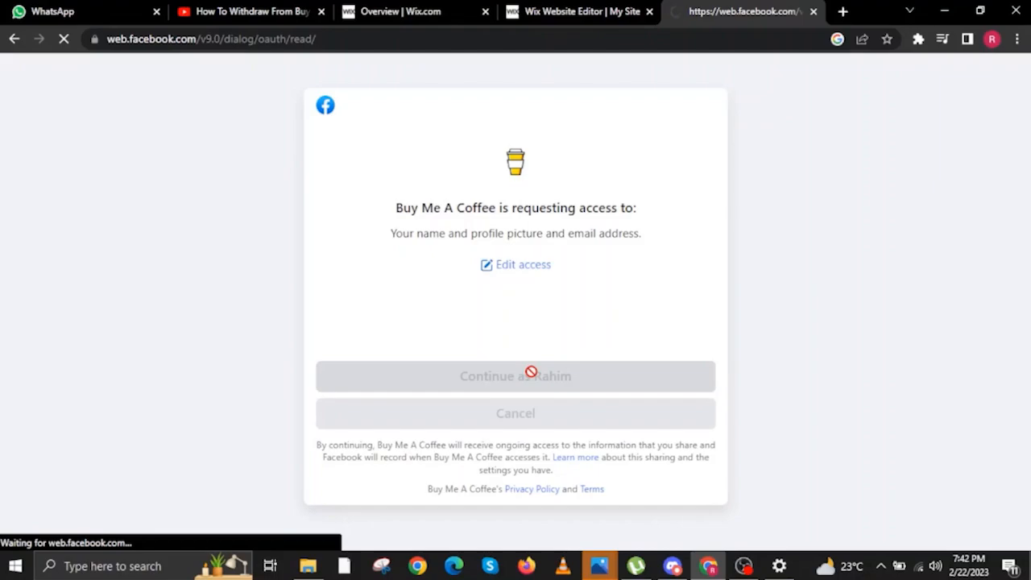
{"action": "left_click", "coordinate": [515, 375]}
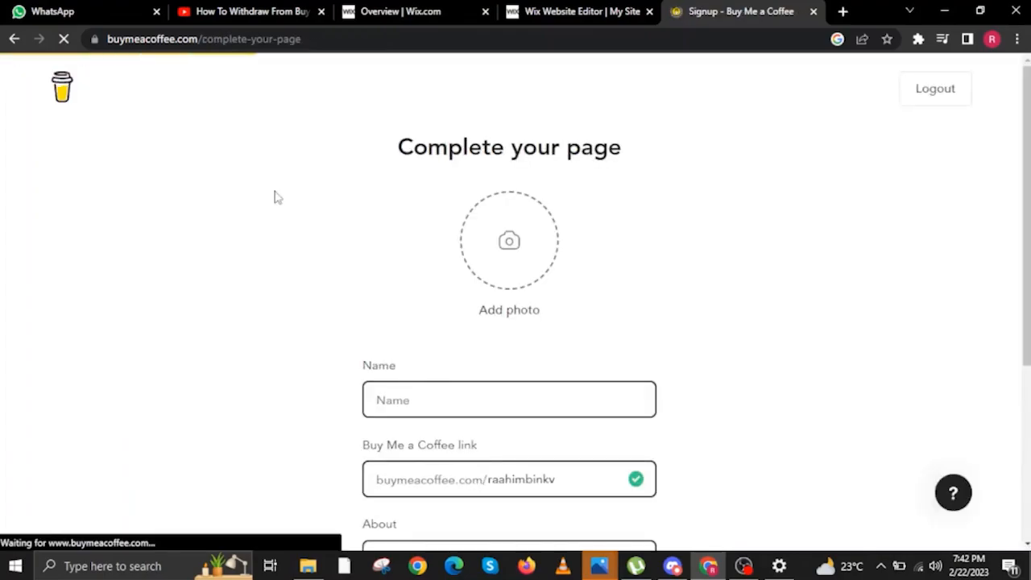
Enter 'raahim' as the profile name.
{"action": "left_click", "coordinate": [509, 399]}
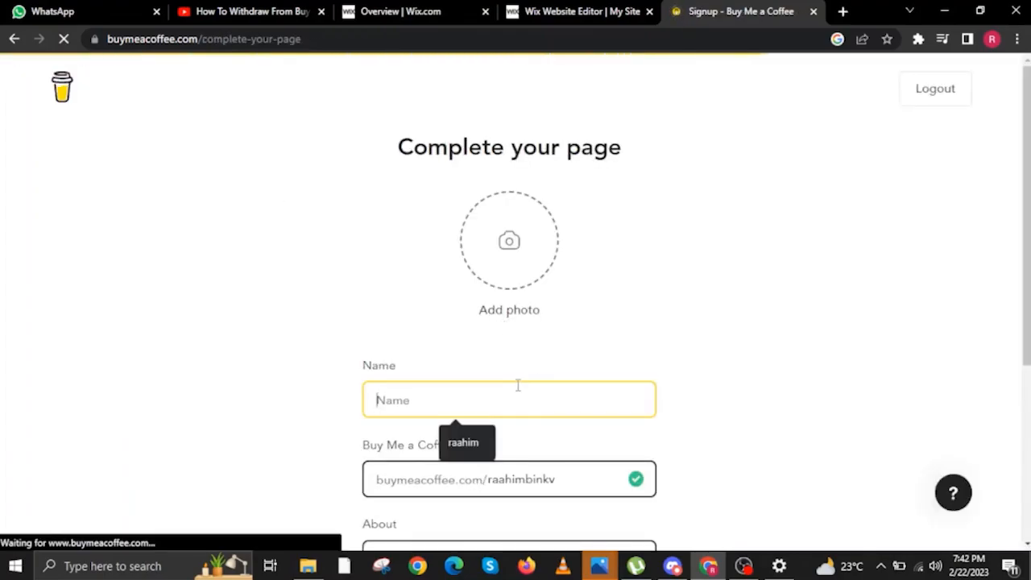
{"action": "type", "text": "raahim"}
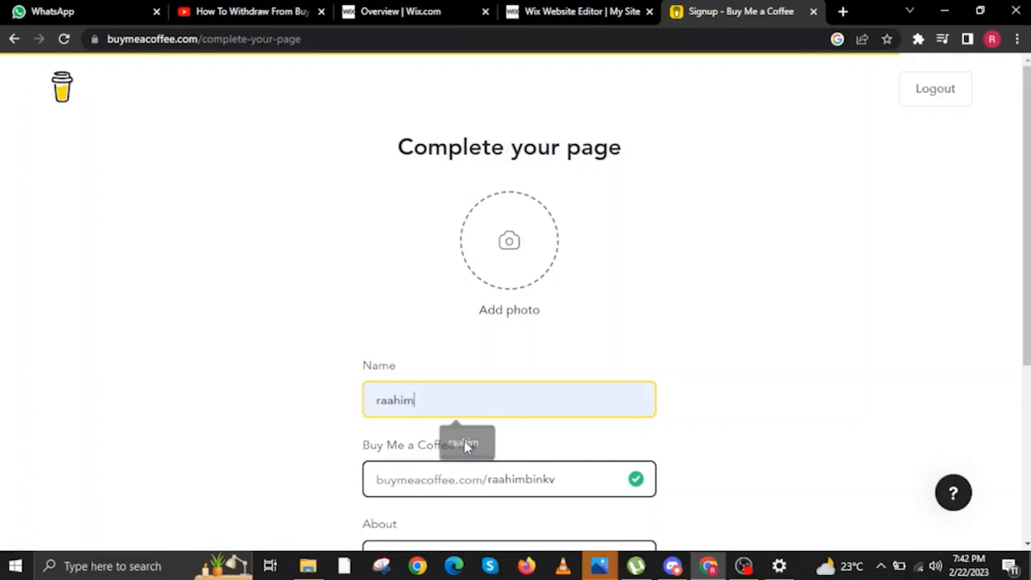
{"action": "scroll", "scroll_direction": "down", "scroll_amount": 3}
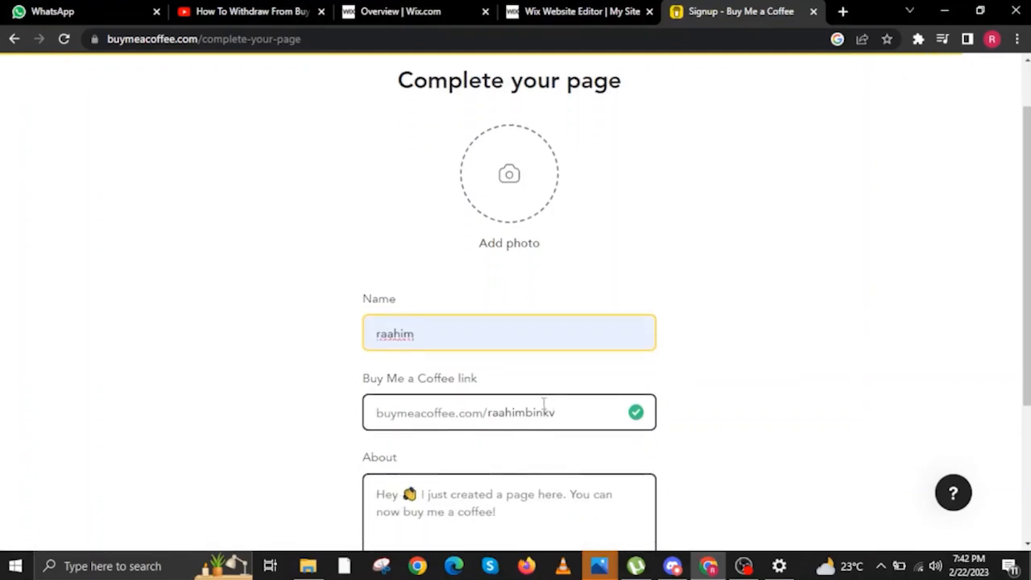
{"action": "scroll", "scroll_direction": "down", "scroll_amount": 3}
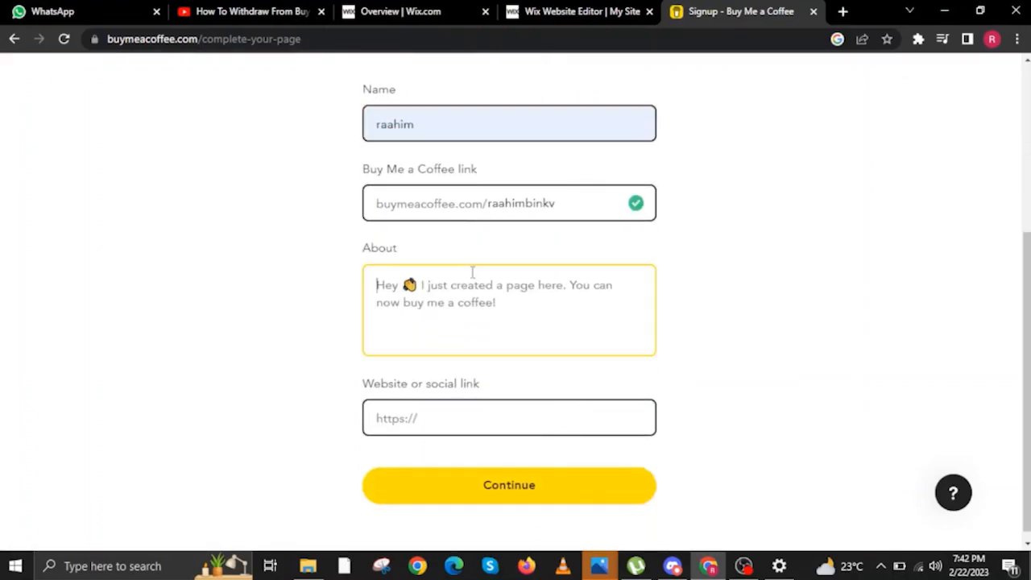
Write About text 'hello. I want a cappuccino', fix its spelling, and begin the website link.
{"action": "type", "text": "hello"}
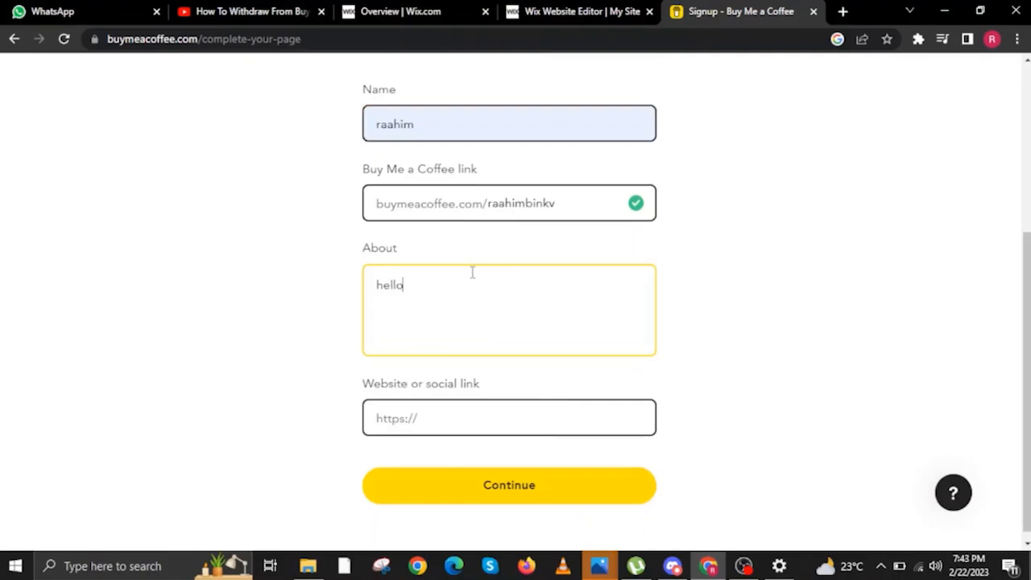
{"action": "key", "text": "Backspace"}
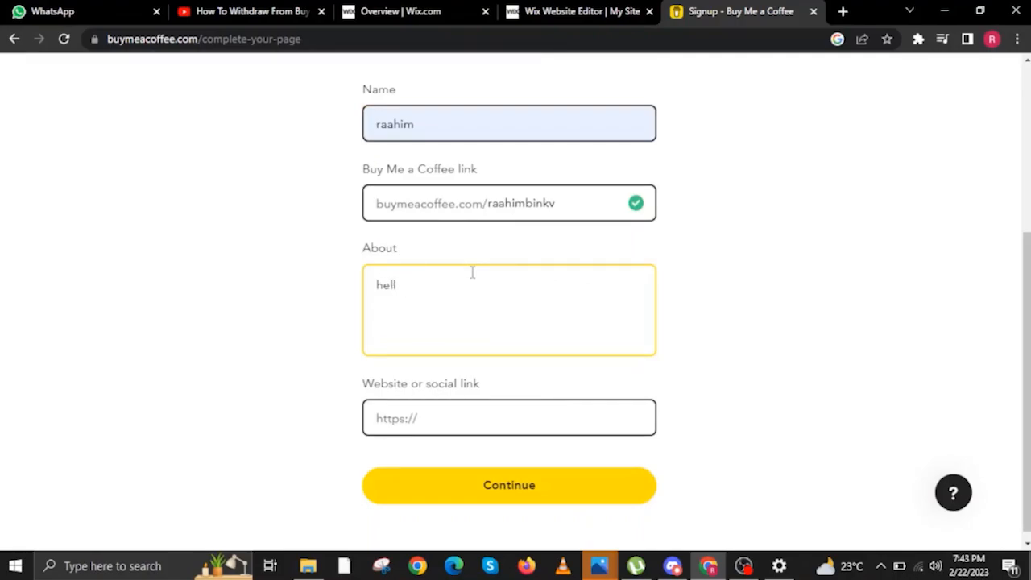
{"action": "type", "text": "o. I wa"}
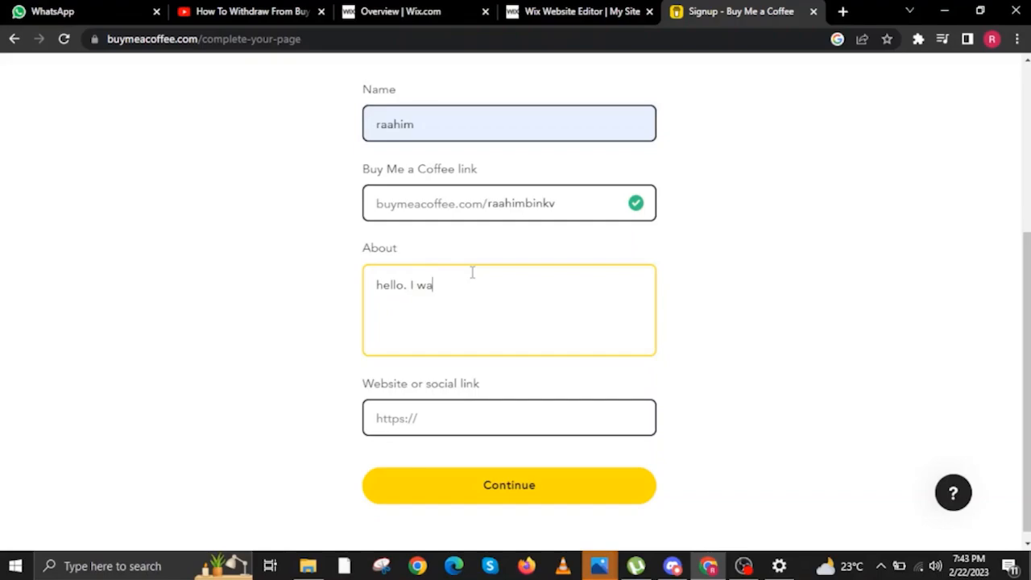
{"action": "type", "text": "ns"}
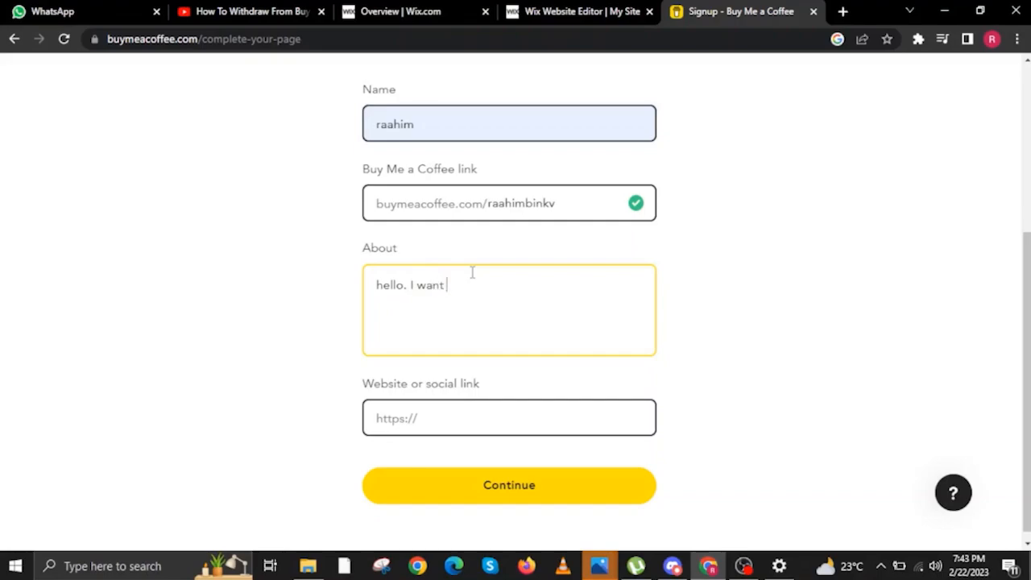
{"action": "type", "text": "a ca"}
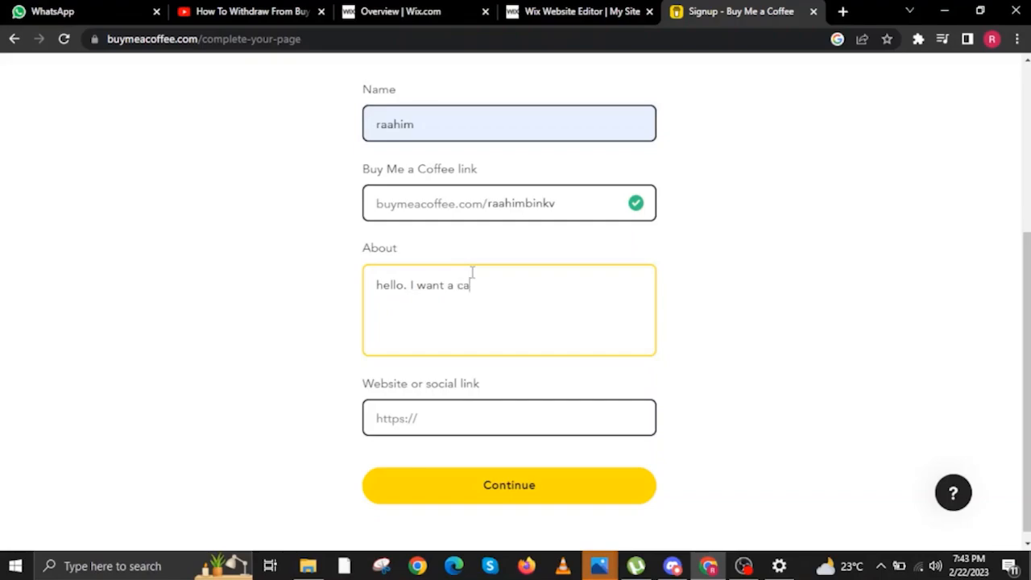
{"action": "type", "text": "ppacuin"}
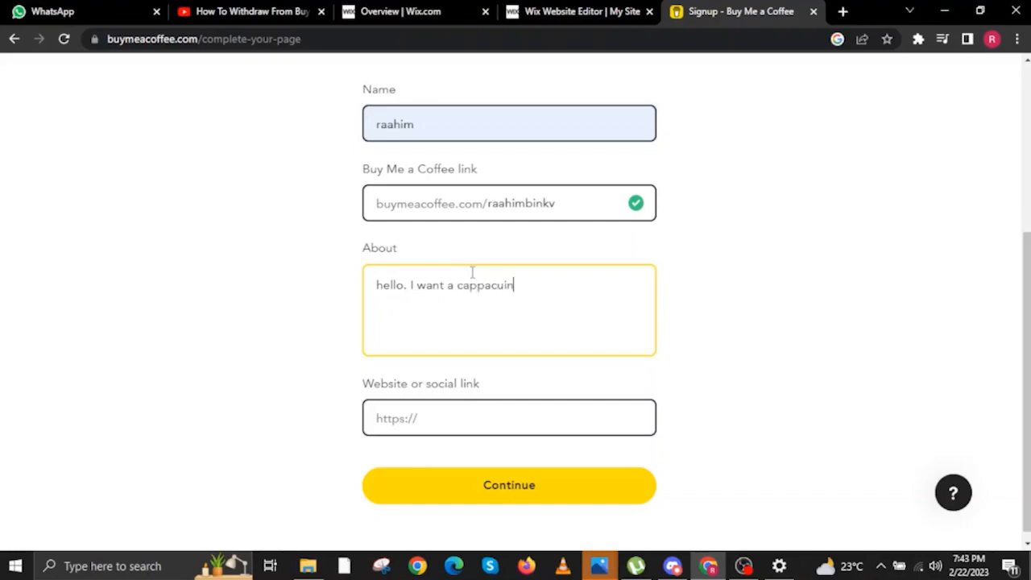
{"action": "type", "text": "o"}
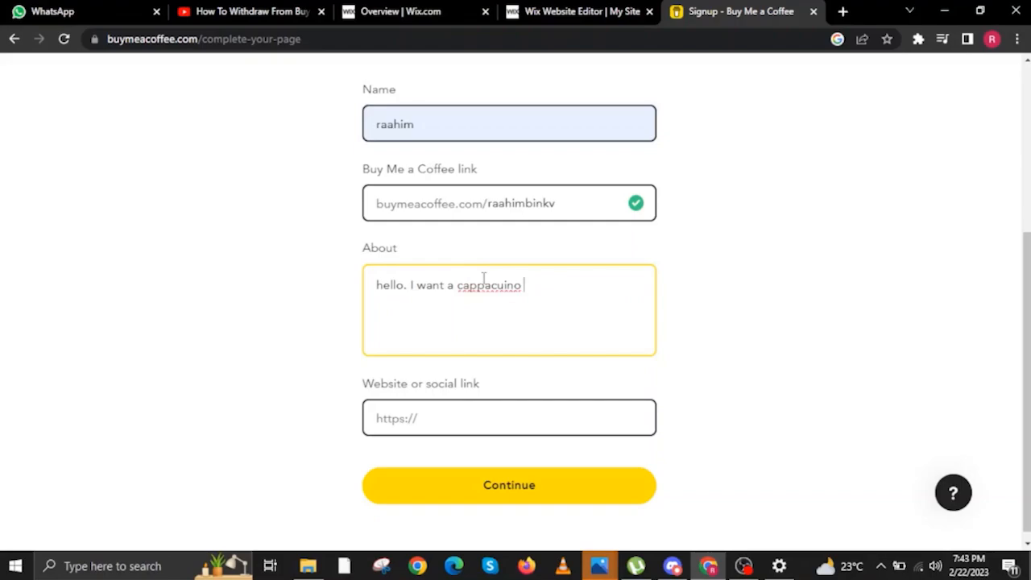
{"action": "right_click", "coordinate": [488, 285]}
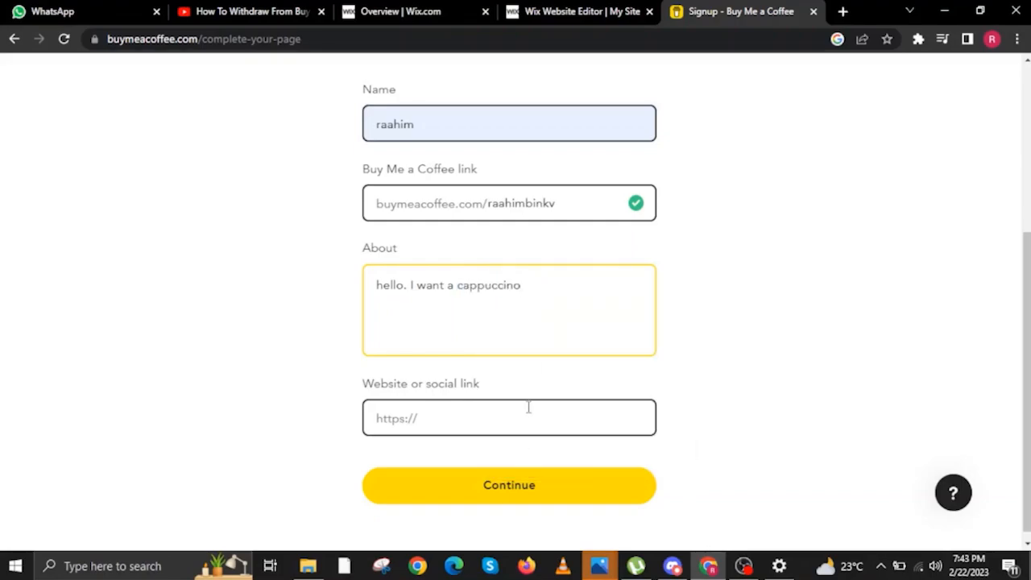
{"action": "type", "text": "raa"}
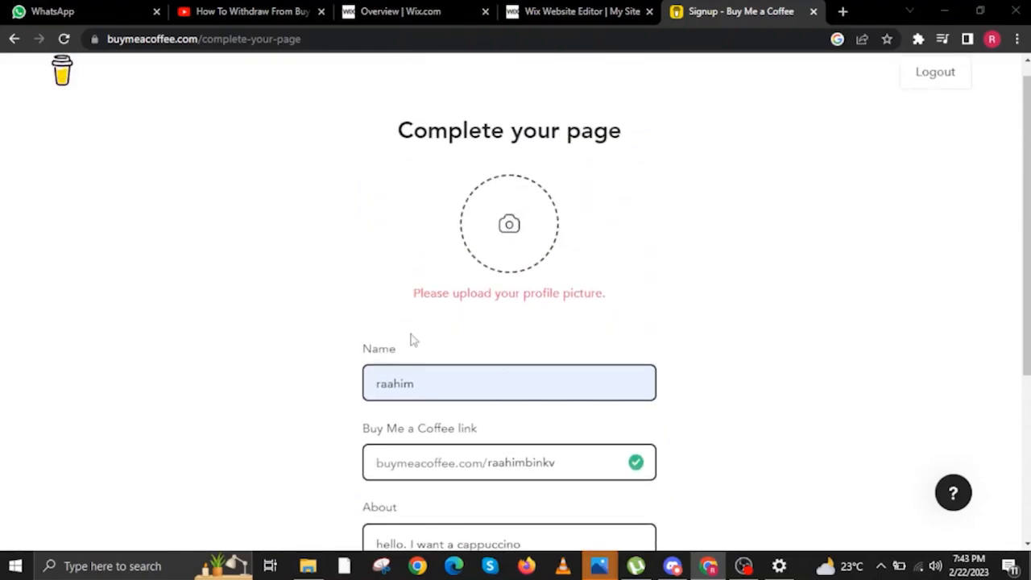
Upload the brain idea logo as the profile picture.
{"action": "left_click", "coordinate": [508, 223]}
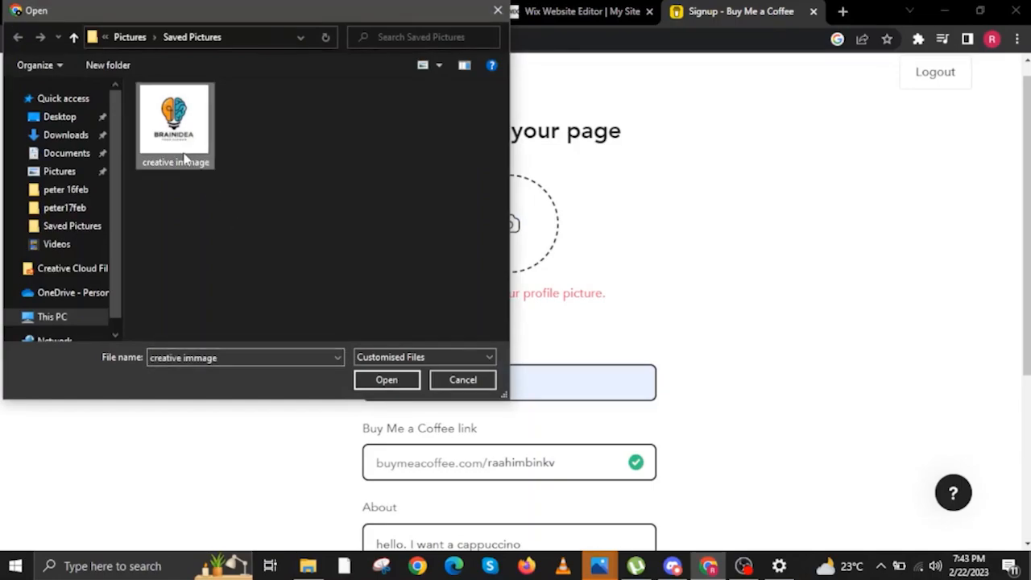
{"action": "left_click", "coordinate": [386, 379]}
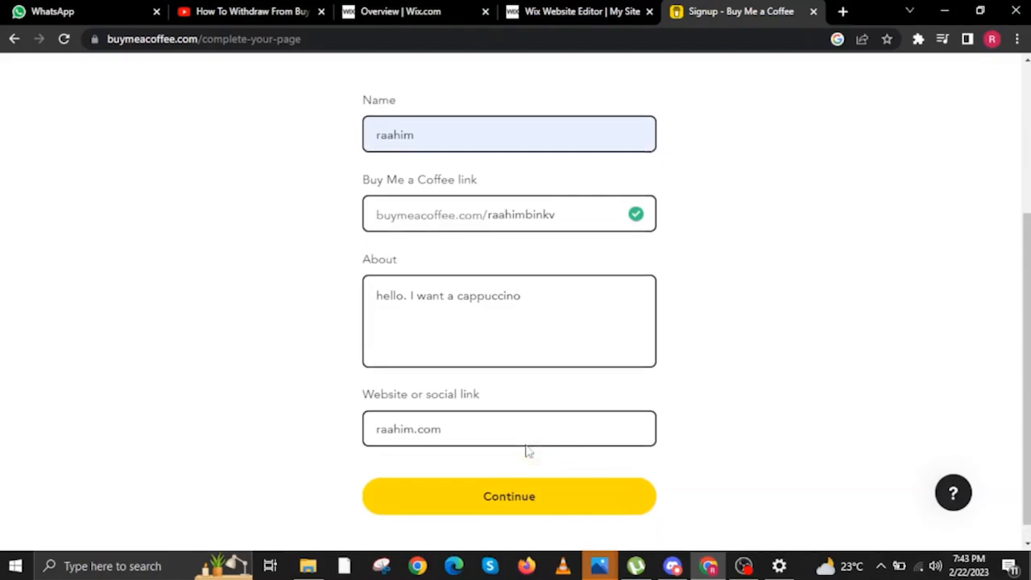
{"action": "scroll", "scroll_direction": "down", "scroll_amount": 3}
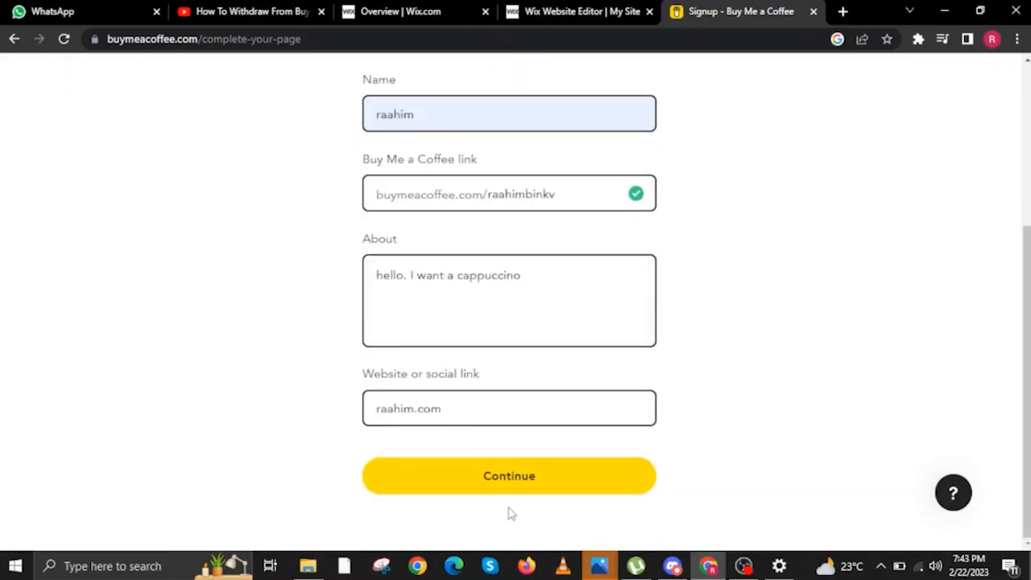
Submit the completed page details with website link raahim.com.
{"action": "left_click", "coordinate": [509, 475]}
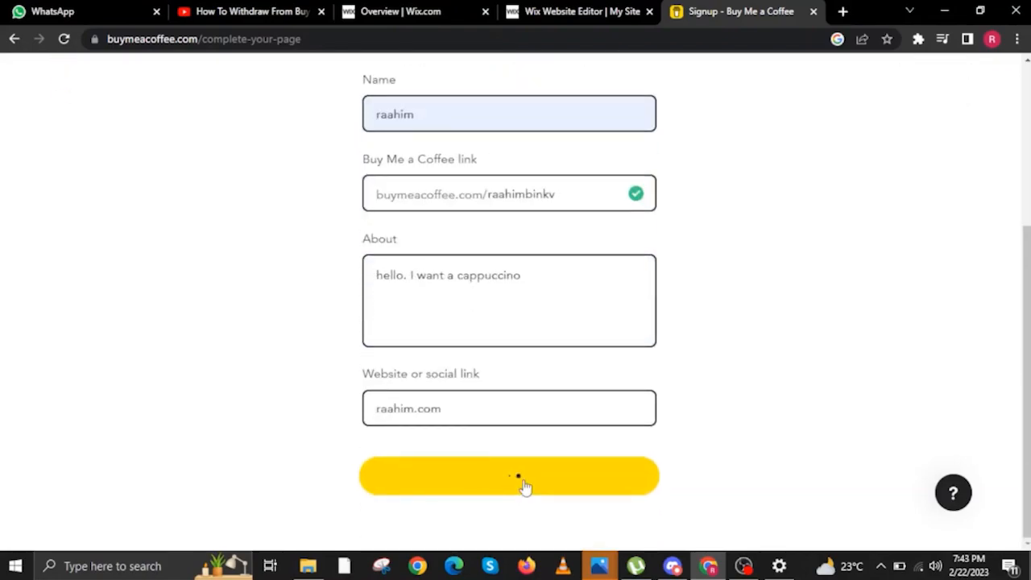
{"action": "left_click", "coordinate": [509, 475]}
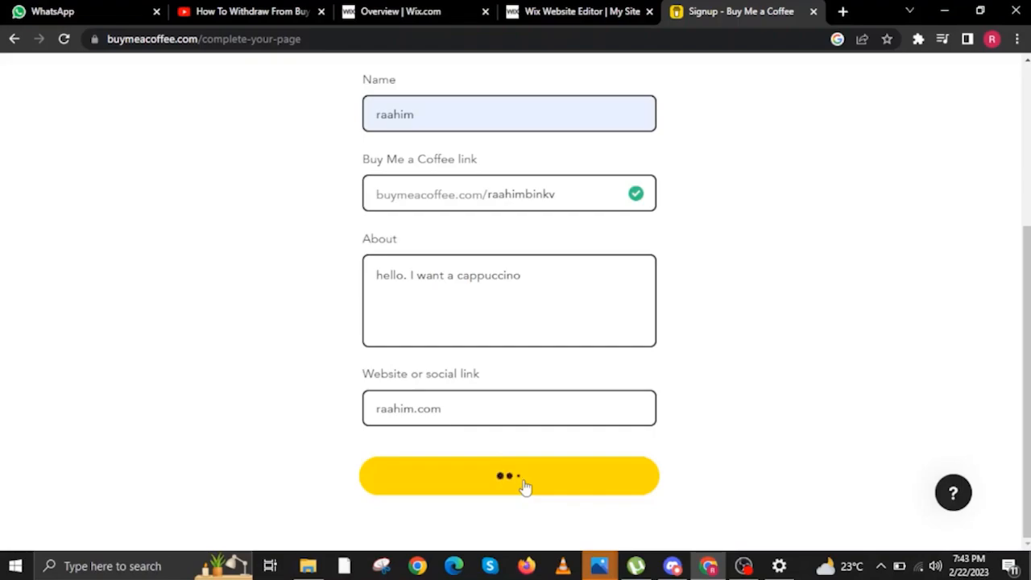
{"action": "left_click", "coordinate": [508, 475]}
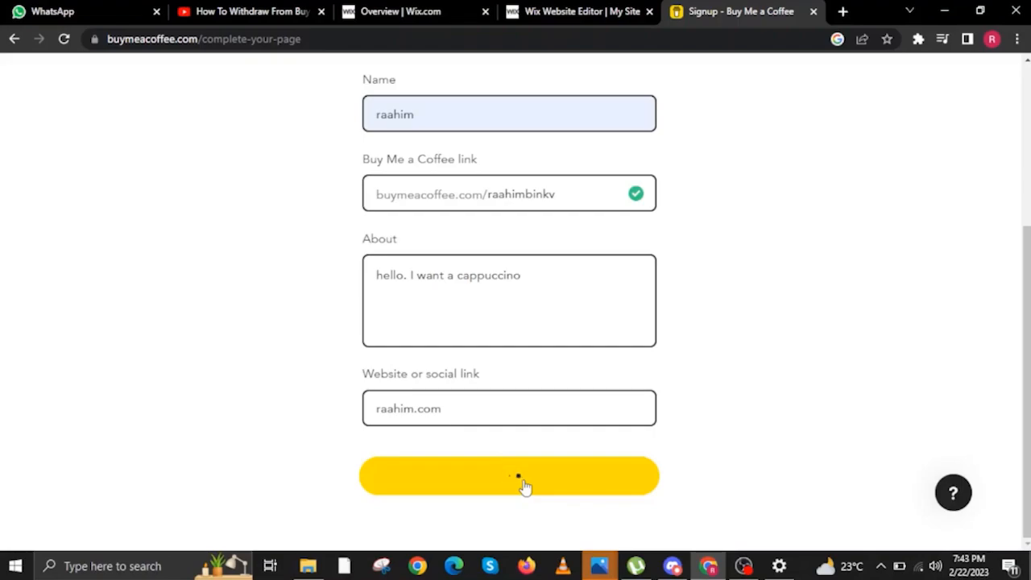
{"action": "left_click", "coordinate": [508, 475]}
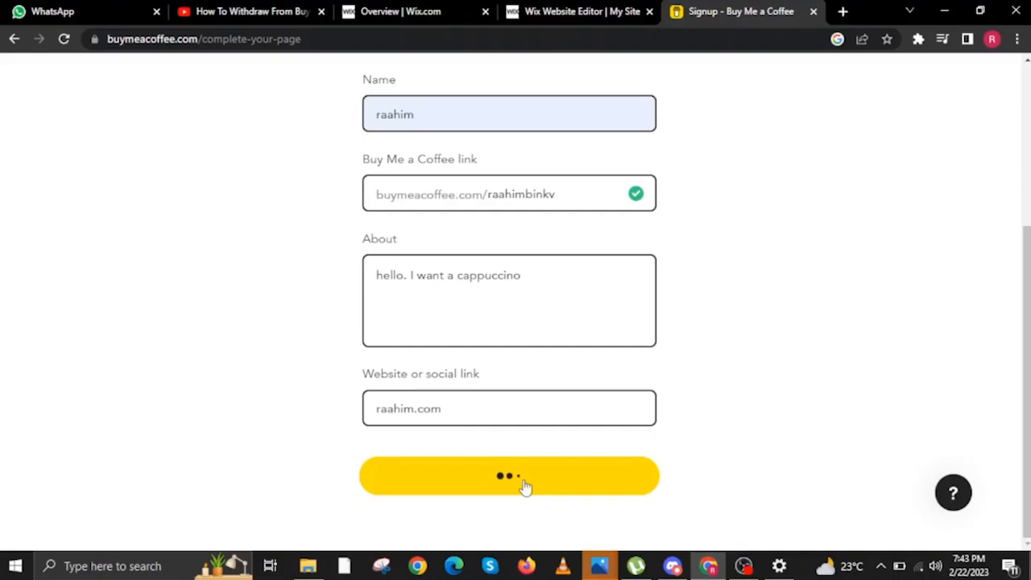
{"action": "left_click", "coordinate": [508, 475]}
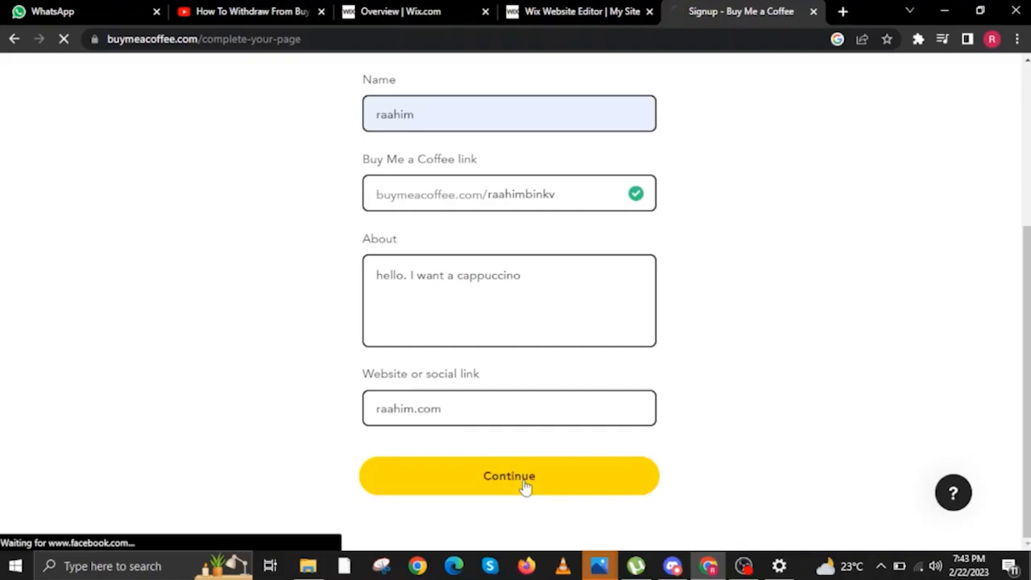
{"action": "left_click", "coordinate": [508, 475]}
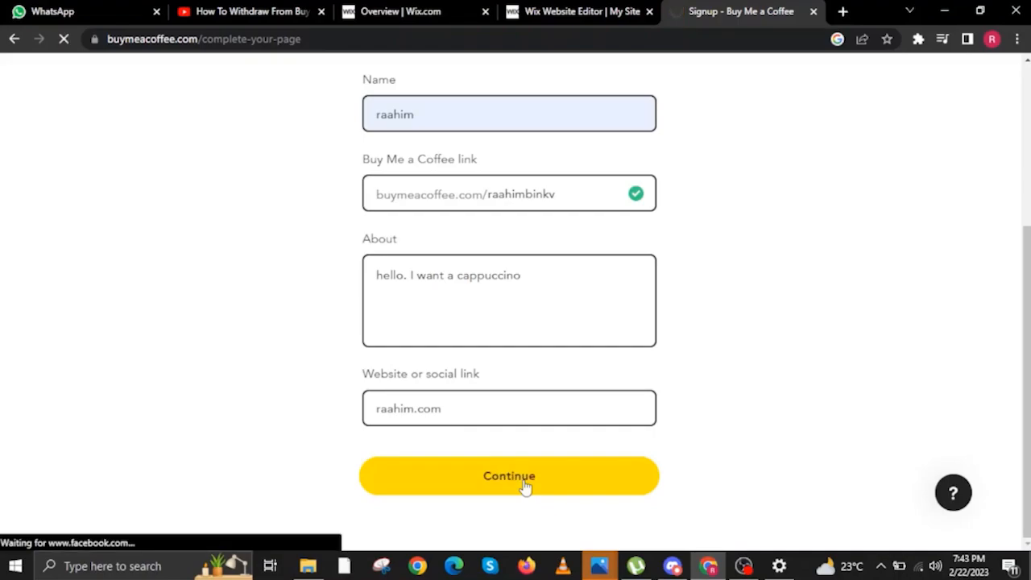
{"action": "left_click", "coordinate": [508, 475]}
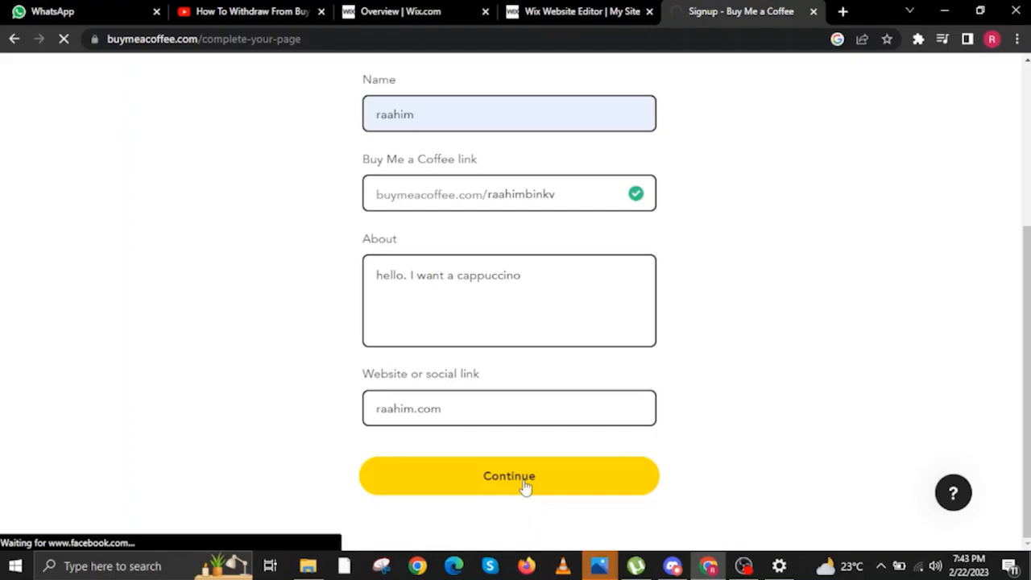
{"action": "left_click", "coordinate": [508, 475]}
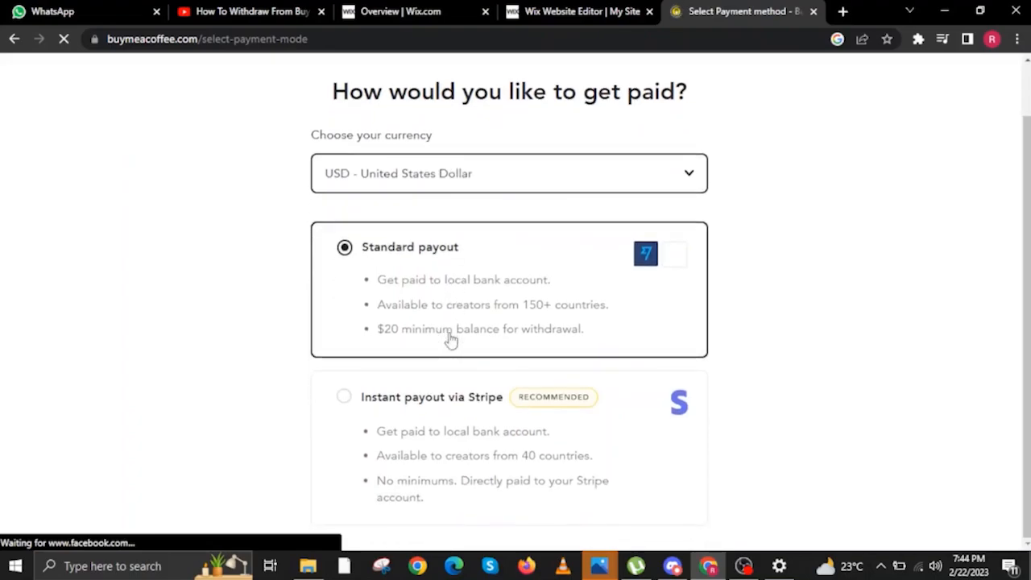
{"action": "mouse_move", "coordinate": [336, 409]}
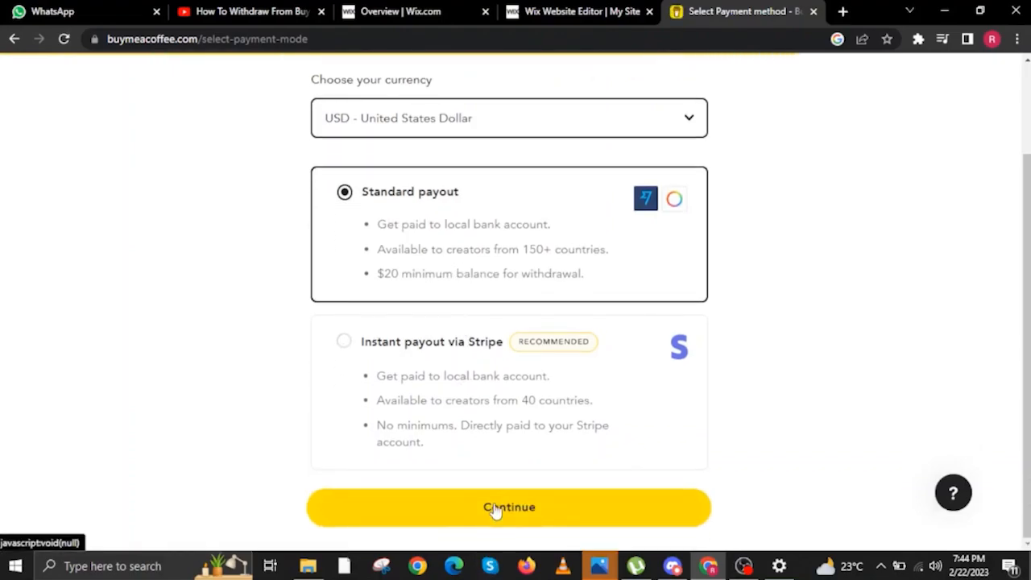
Confirm Standard payout in USD and continue to the dashboard.
{"action": "left_click", "coordinate": [509, 506]}
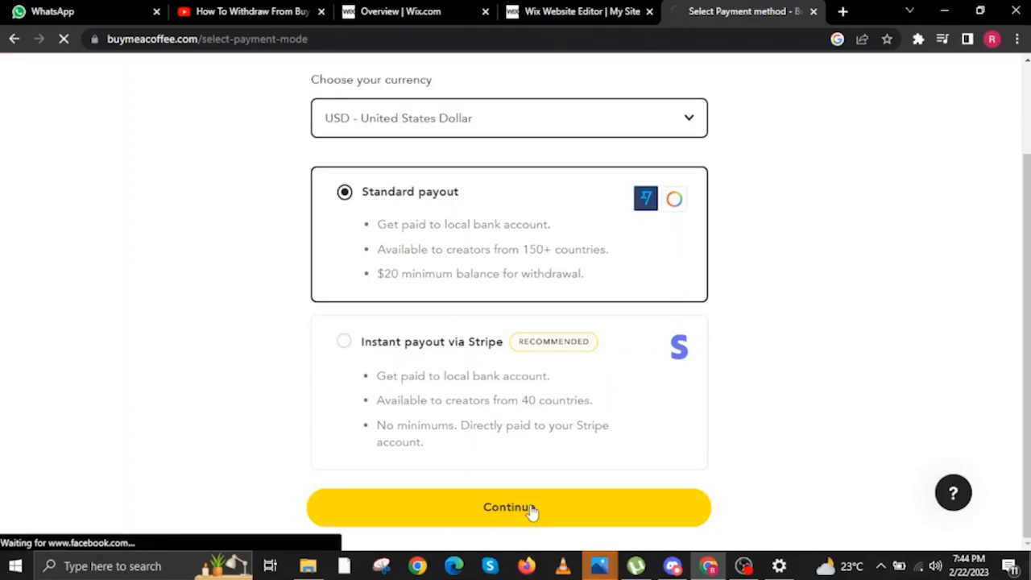
{"action": "left_click", "coordinate": [508, 506]}
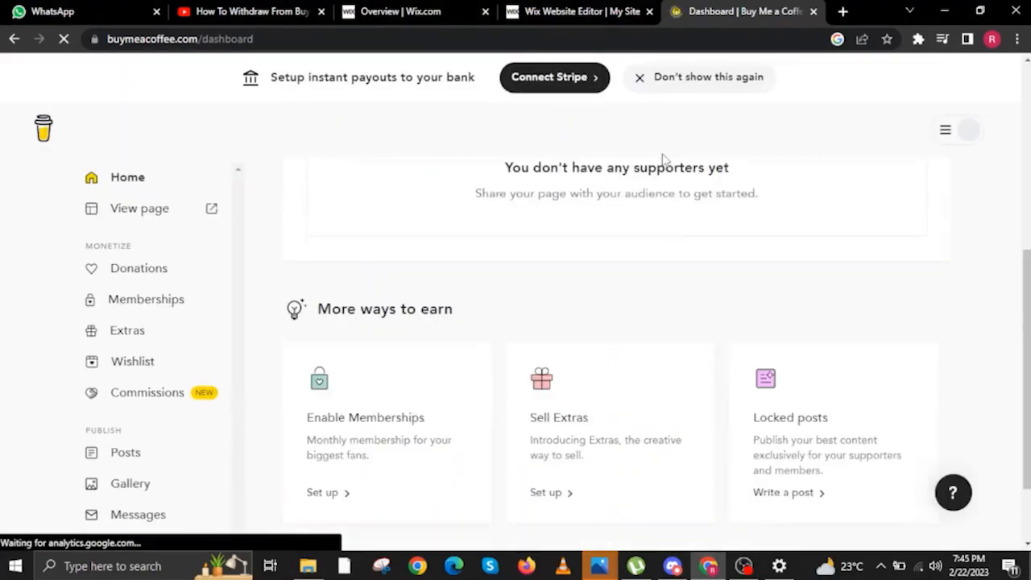
{"action": "scroll", "scroll_direction": "down", "scroll_amount": 3}
{"action": "type", "text": "and thats how you create an account o"}
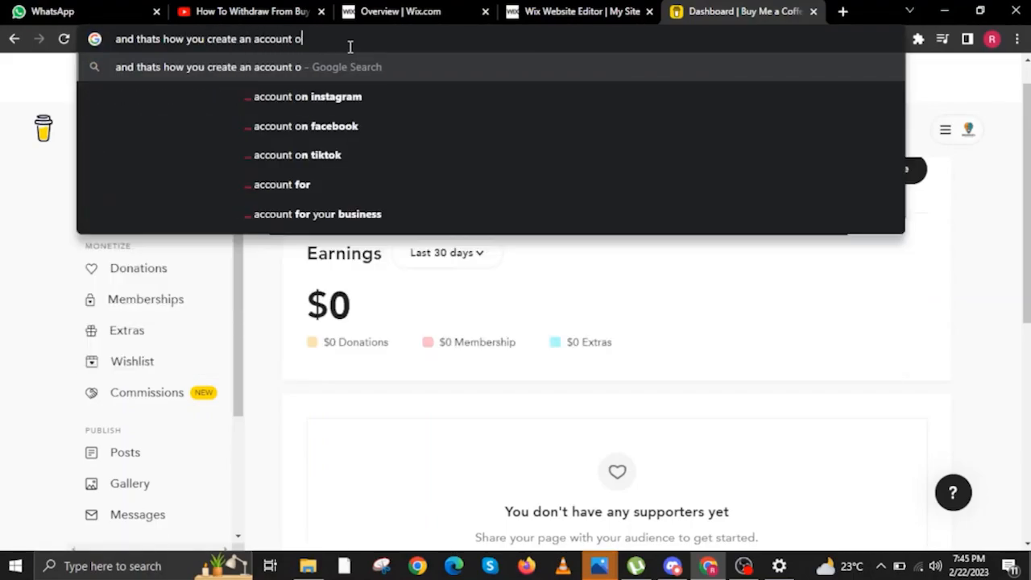
{"action": "type", "text": "n buy me a coffe"}
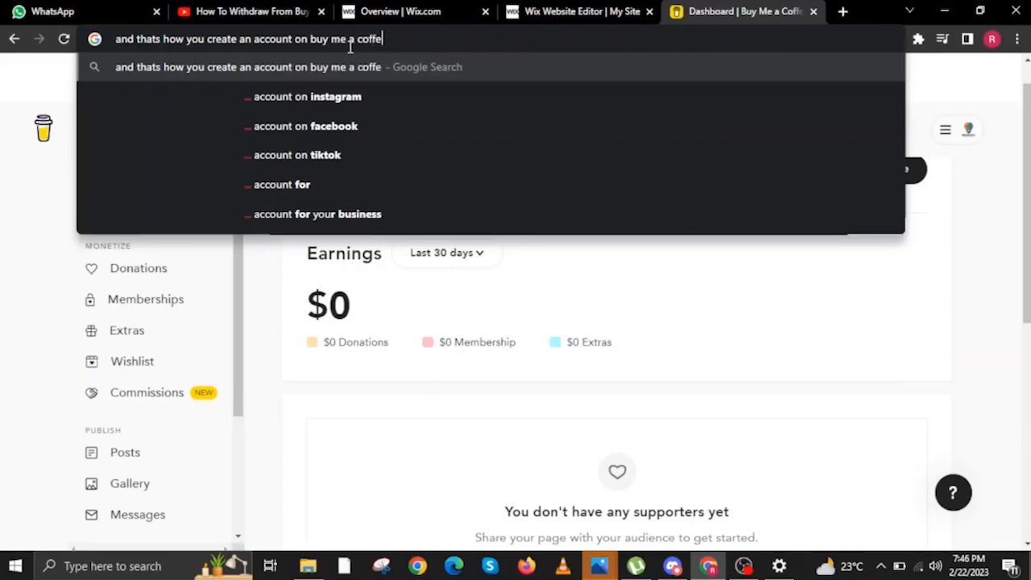